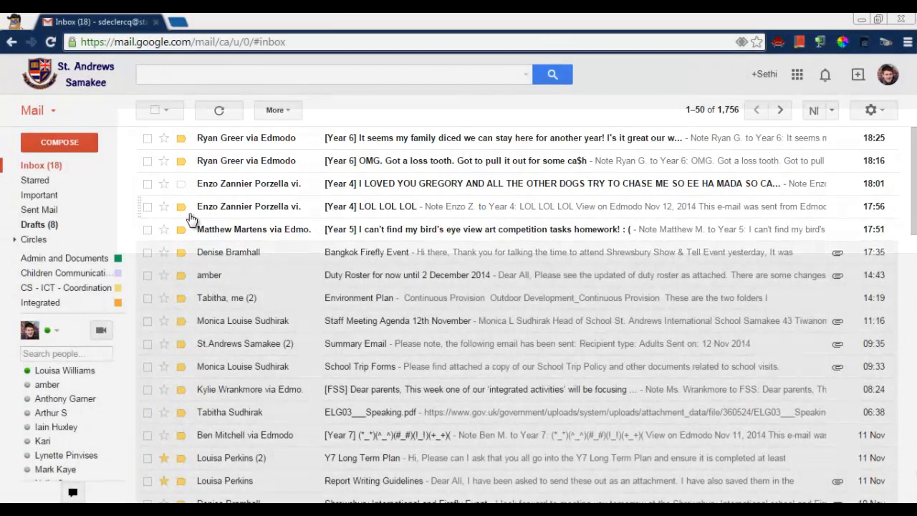
click(148, 138)
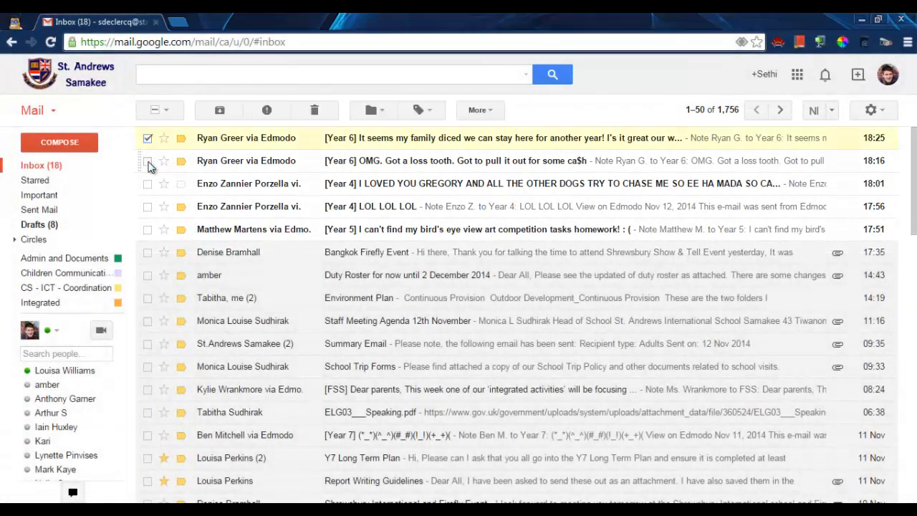
click(147, 160)
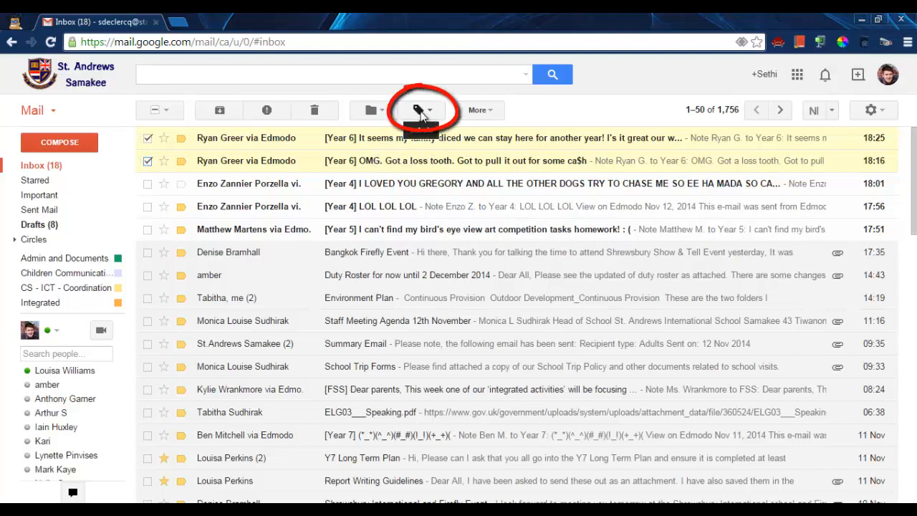
Enter the new label name 'Year 6 Edmodo' in the Labels dropdown
click(421, 109)
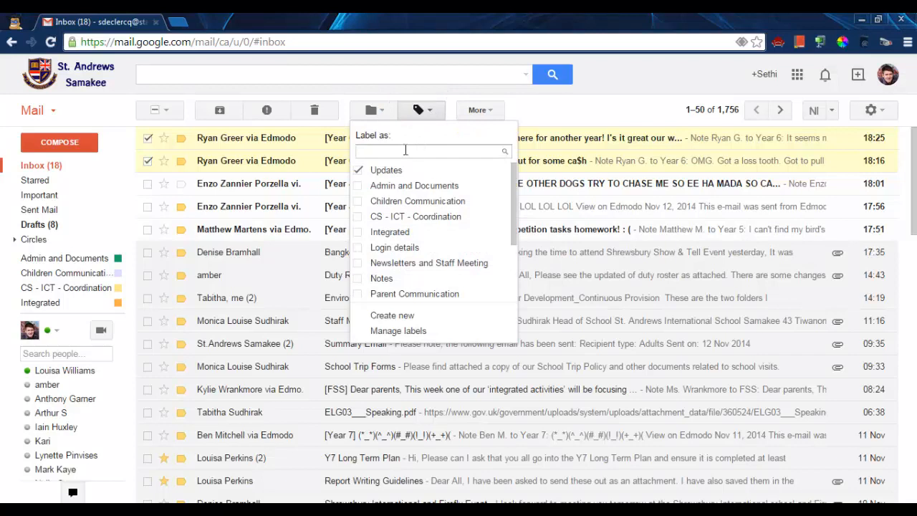
text(Year 6 E)
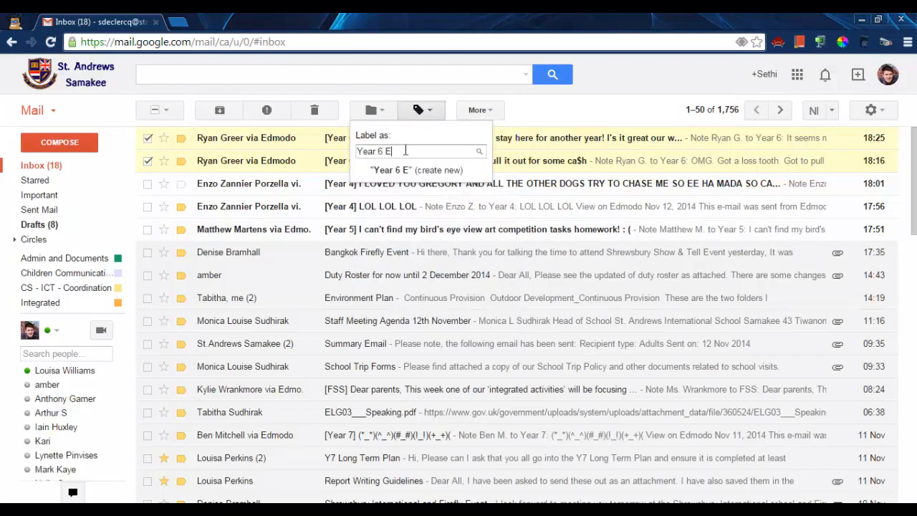
text(dmodo)
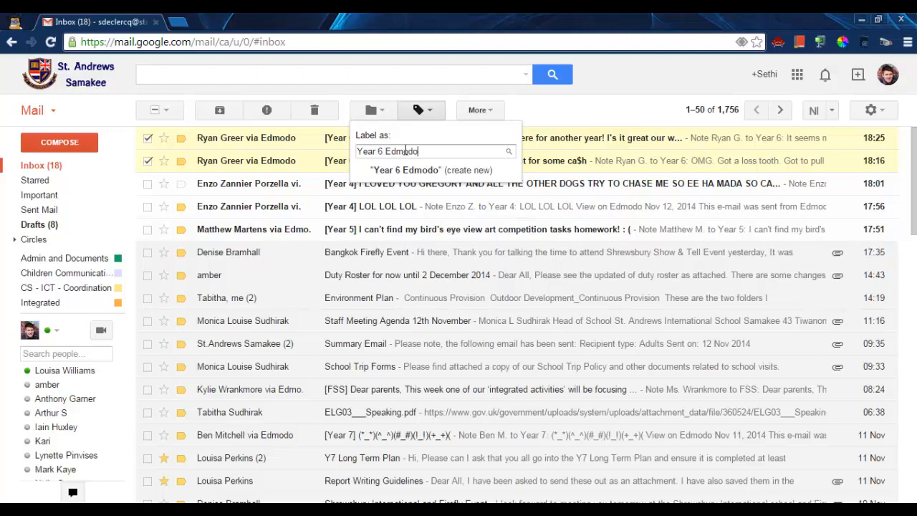
mouse_move(448, 177)
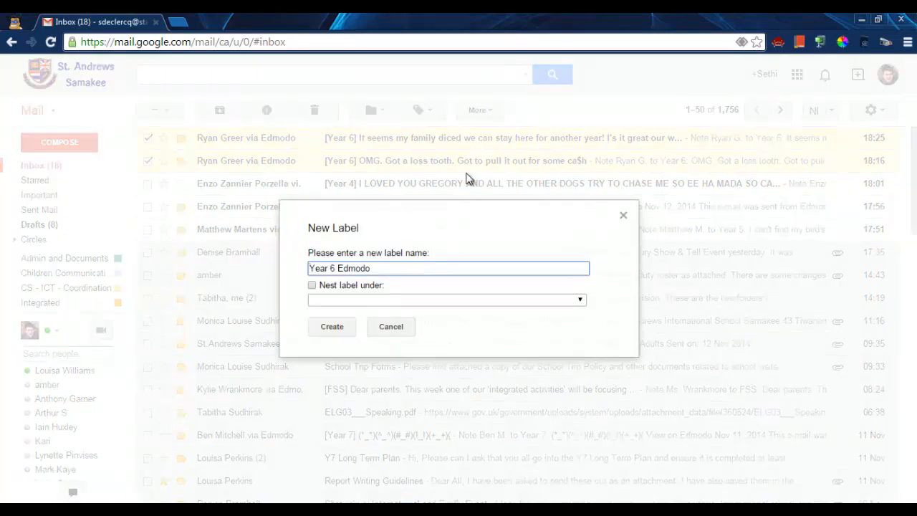
mouse_move(326, 305)
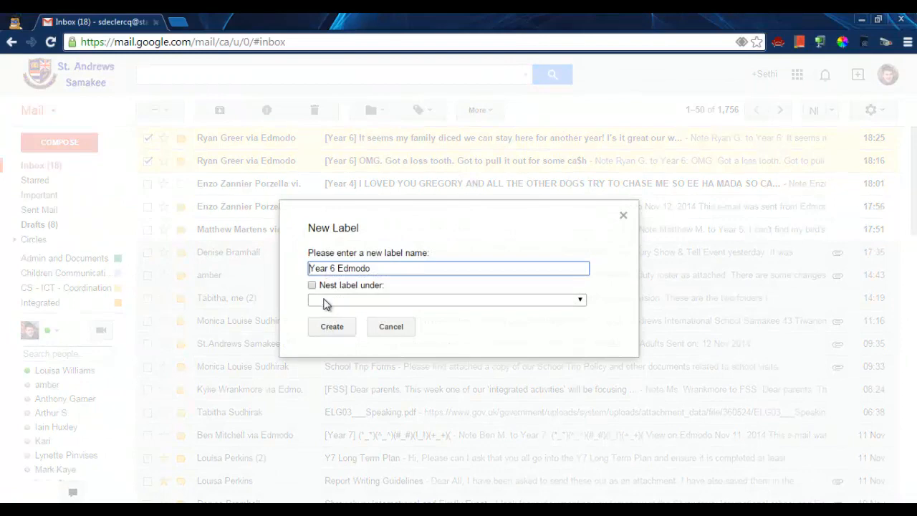
Create the un-nested 'Year 6 Edmodo' label in the New Label dialog
click(332, 326)
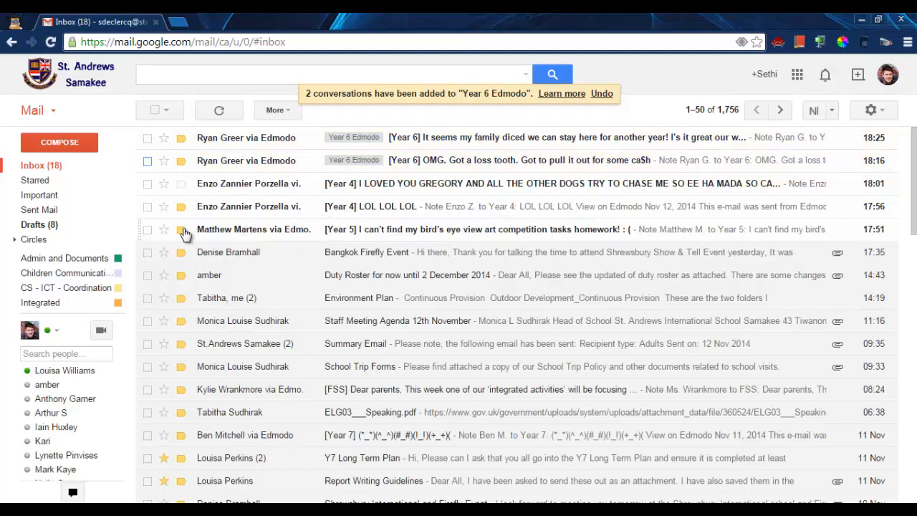
click(419, 110)
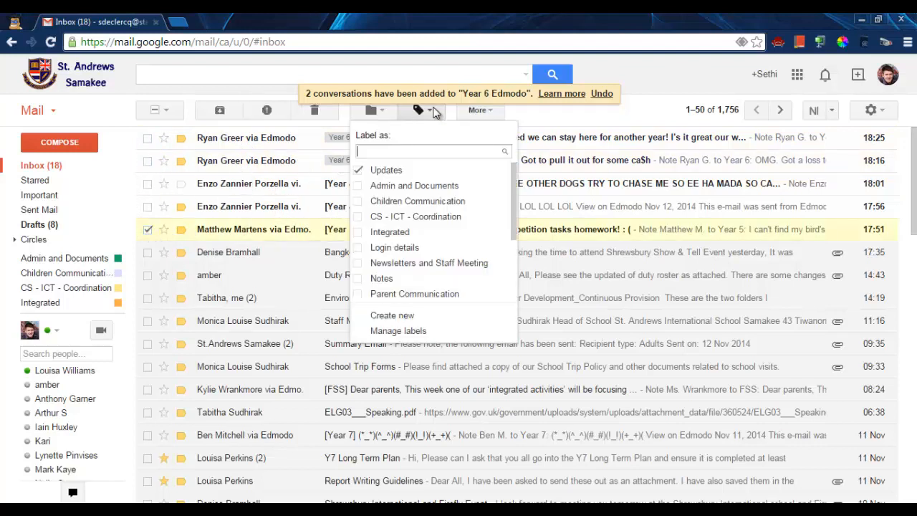
mouse_move(414, 294)
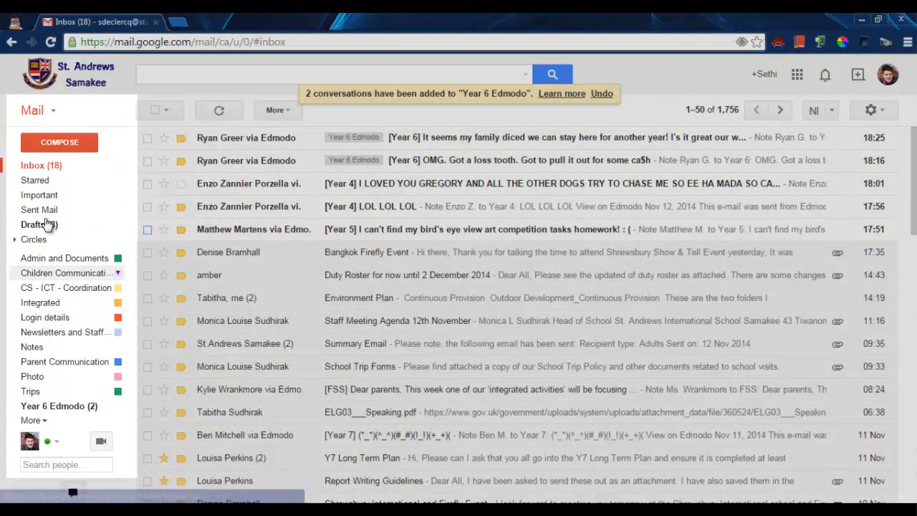
Open the Year 6 Edmodo label view and its options menu
click(59, 406)
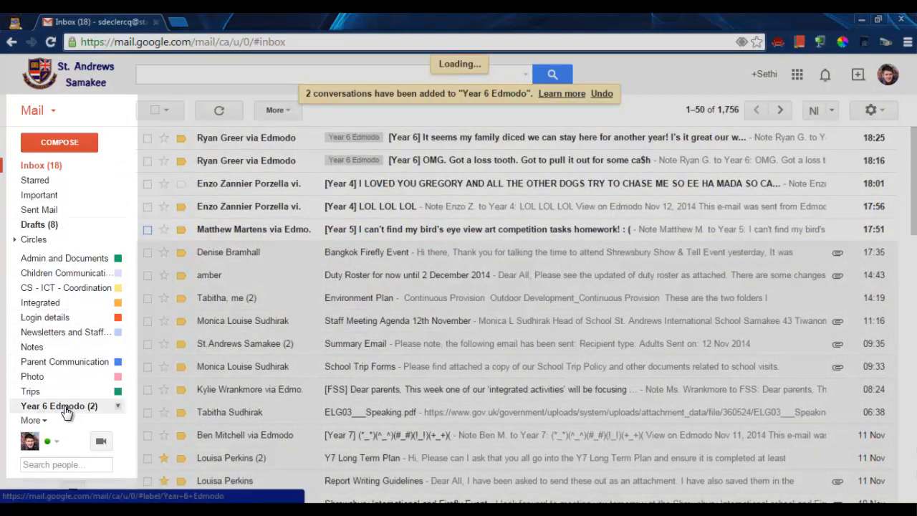
click(58, 405)
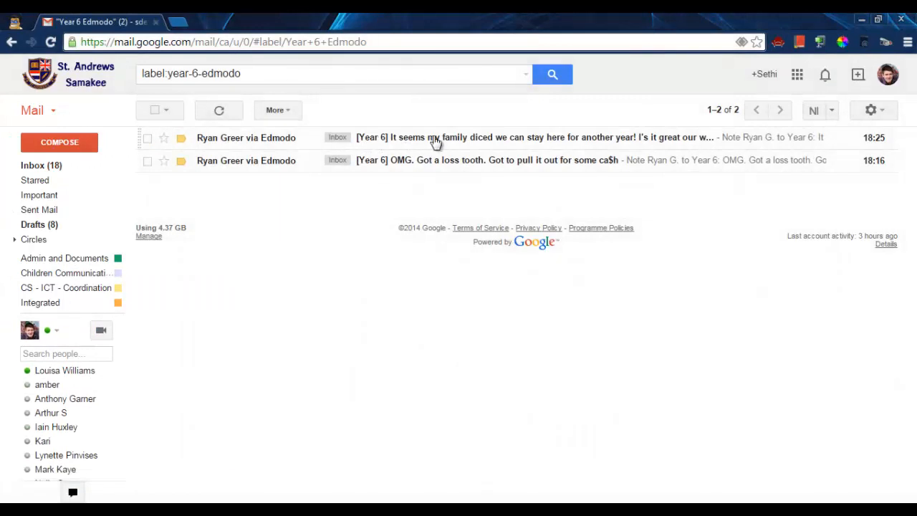
mouse_move(228, 263)
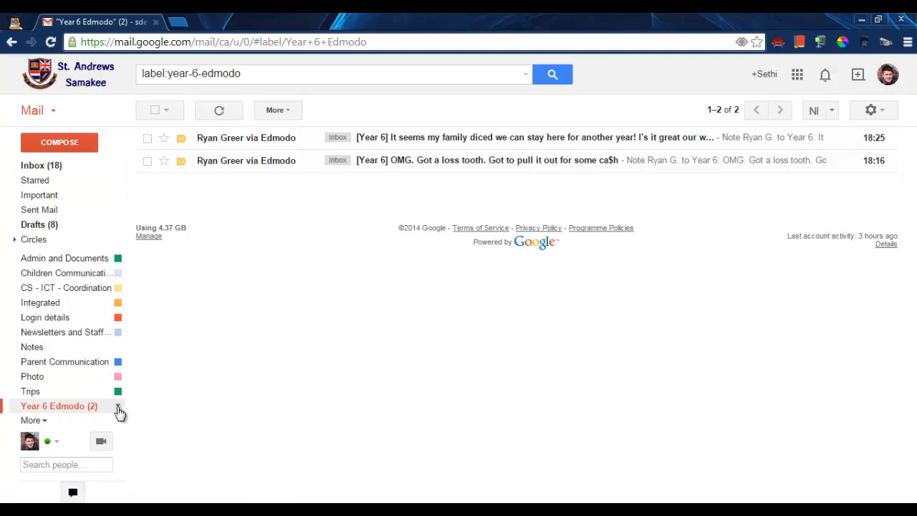
click(119, 409)
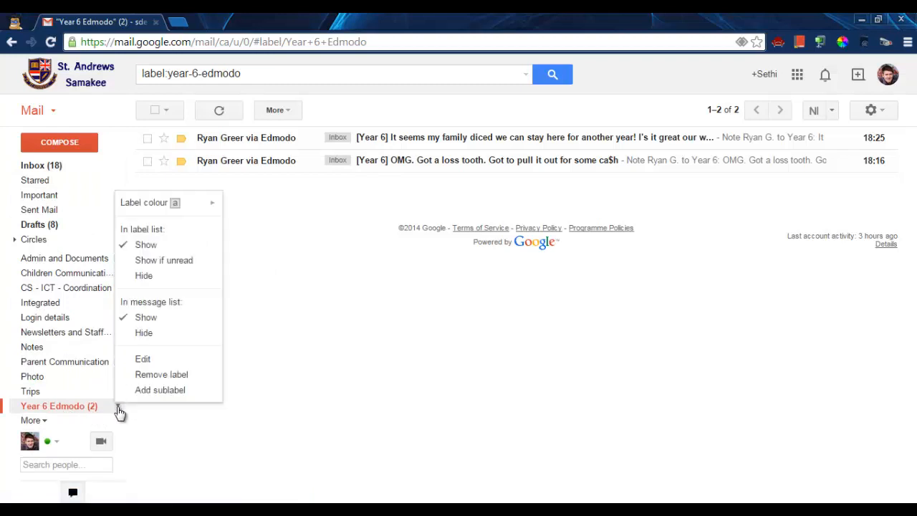